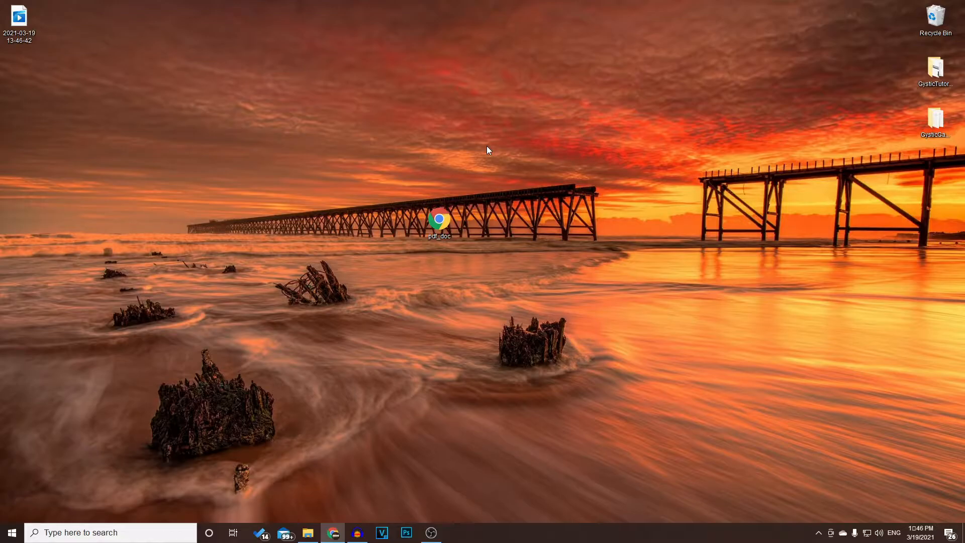
# Step: Launch Google Chrome from the desktop and land on the pdf2png.com converter page
pyautogui.doubleClick(439, 220)
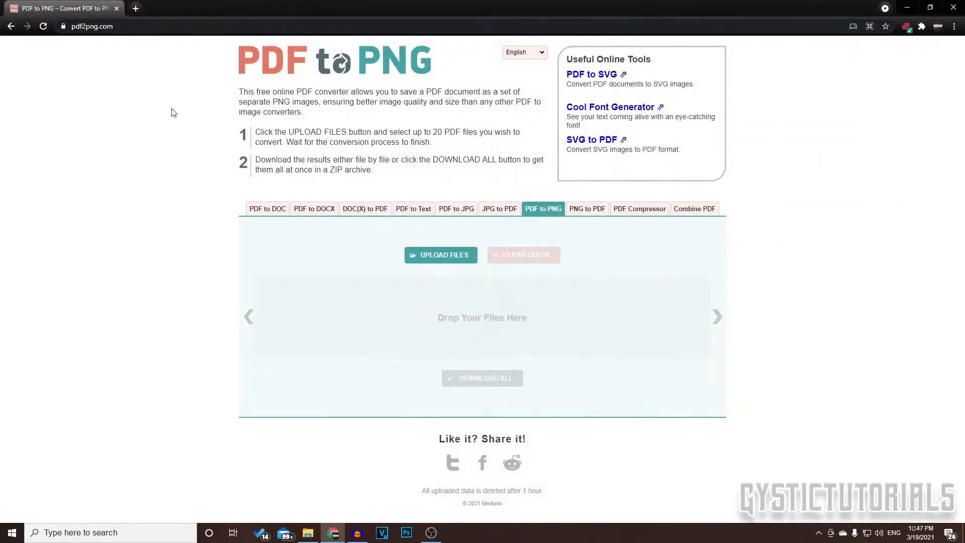
pyautogui.moveTo(167, 158)
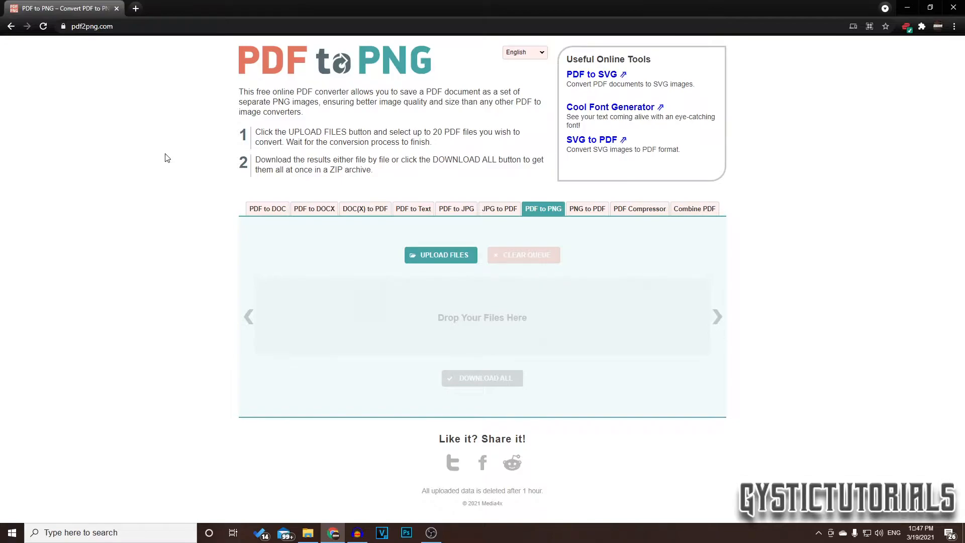
pyautogui.moveTo(441, 254)
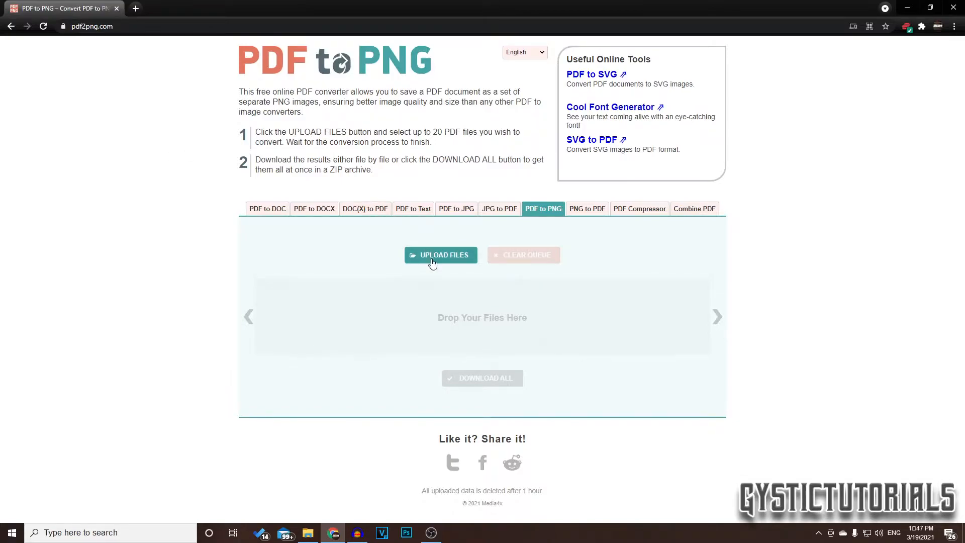
# Step: Upload pdf_doc.pdf from the desktop, convert it and download the resulting pdf2png.zip
pyautogui.click(440, 254)
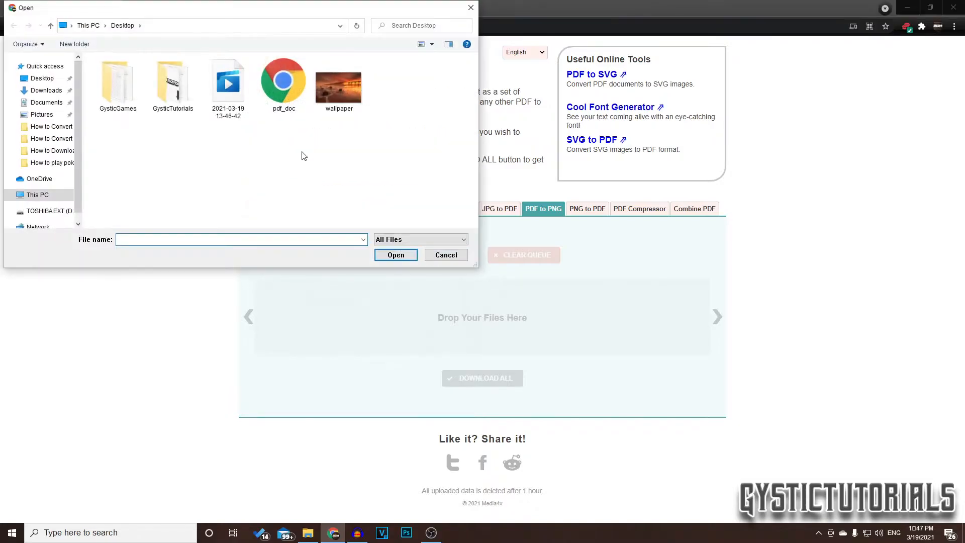
pyautogui.moveTo(310, 152)
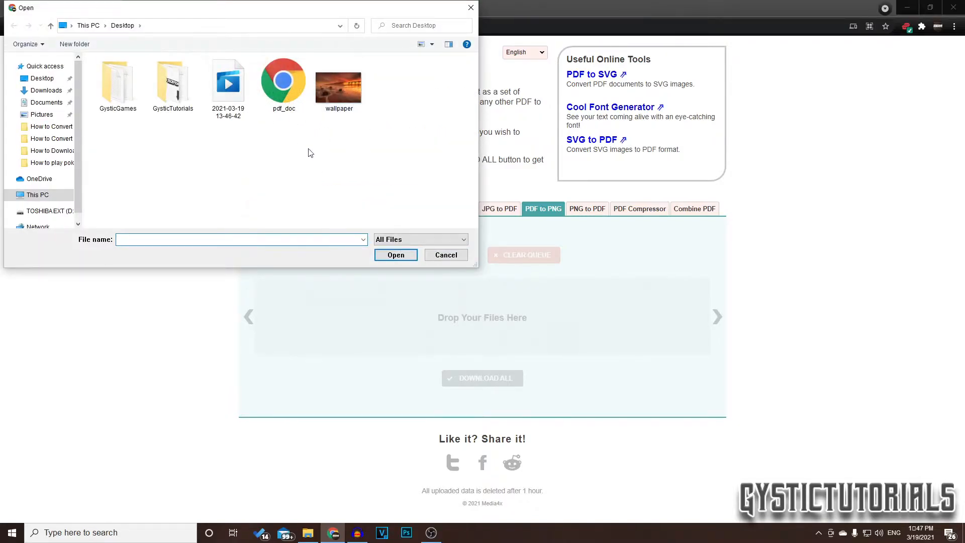
pyautogui.click(284, 80)
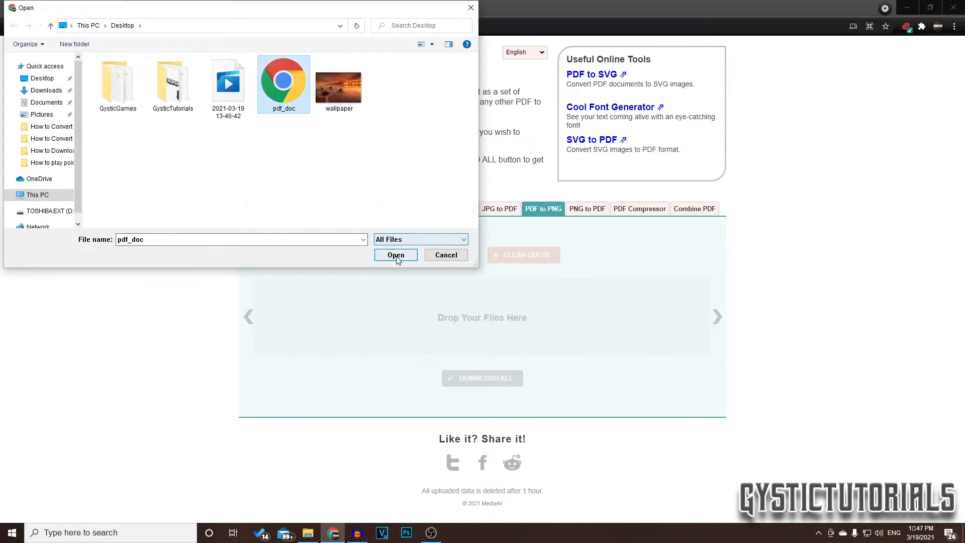
pyautogui.click(395, 254)
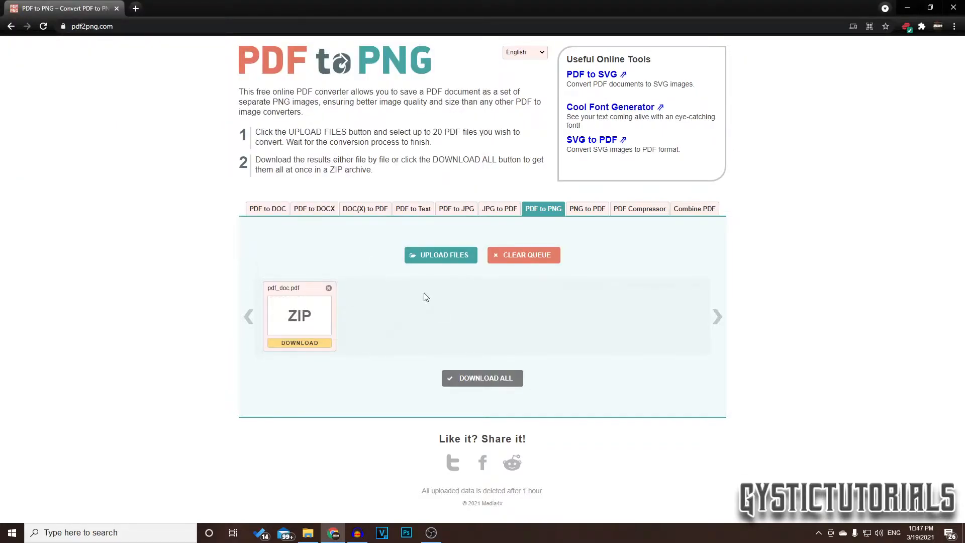
pyautogui.moveTo(354, 327)
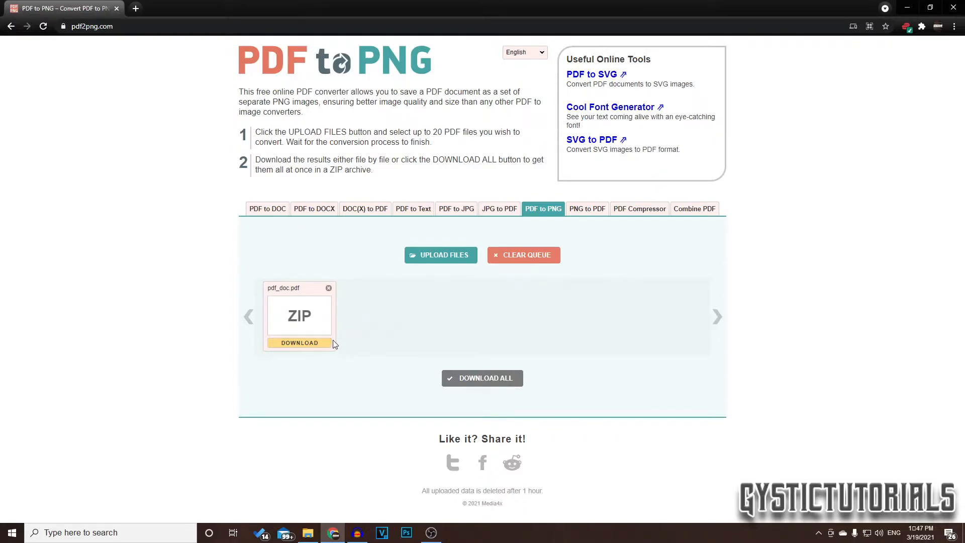
pyautogui.click(482, 378)
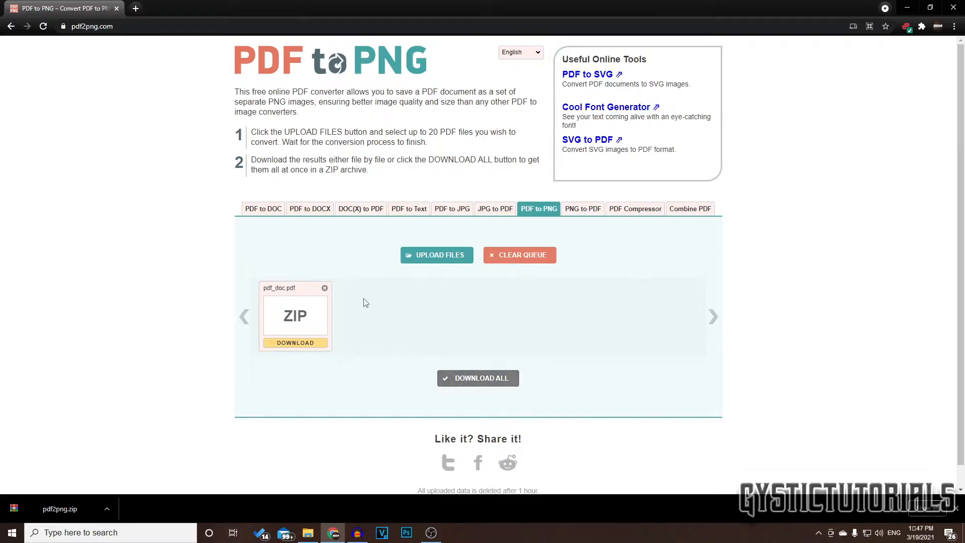
pyautogui.moveTo(73, 509)
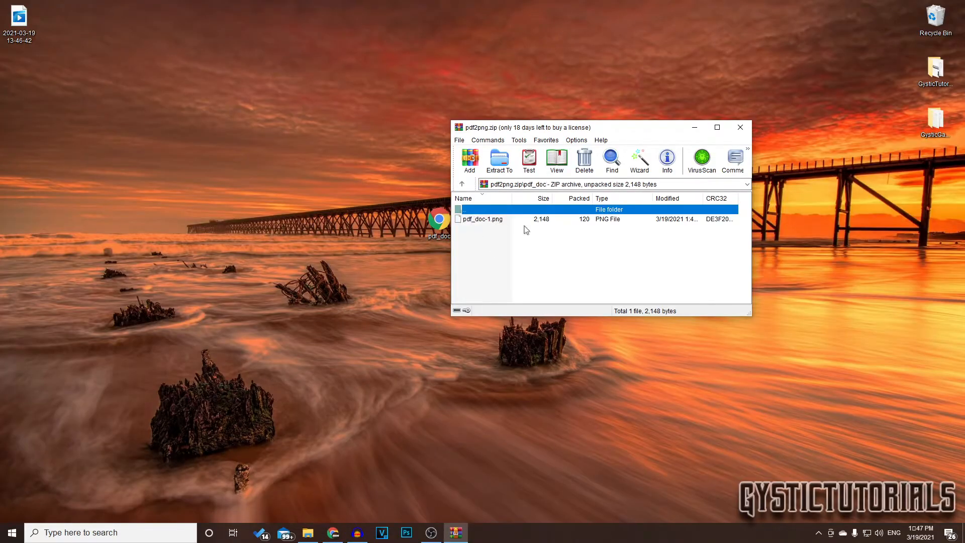
# Step: Extract pdf_doc-1.png from pdf2png.zip onto the desktop and close WinRAR
pyautogui.click(482, 218)
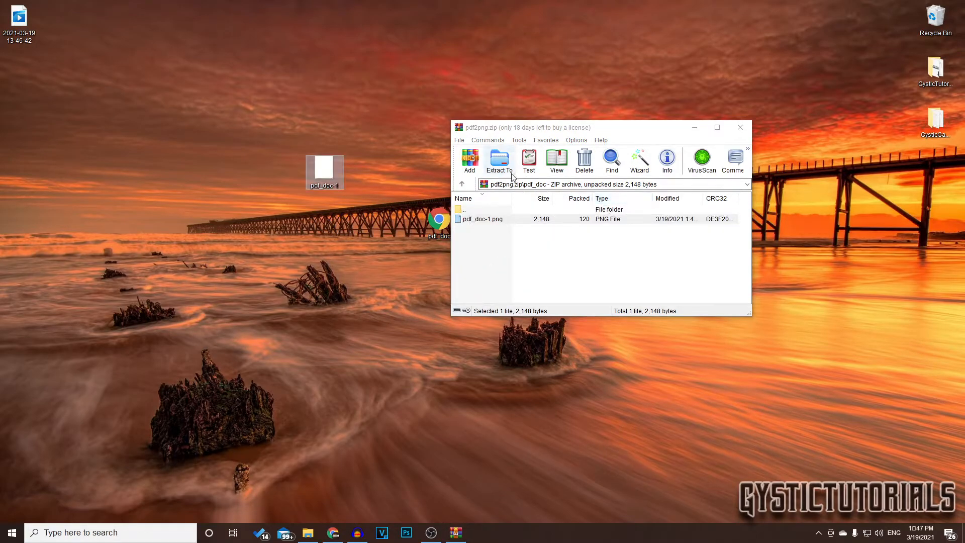
pyautogui.moveTo(741, 128)
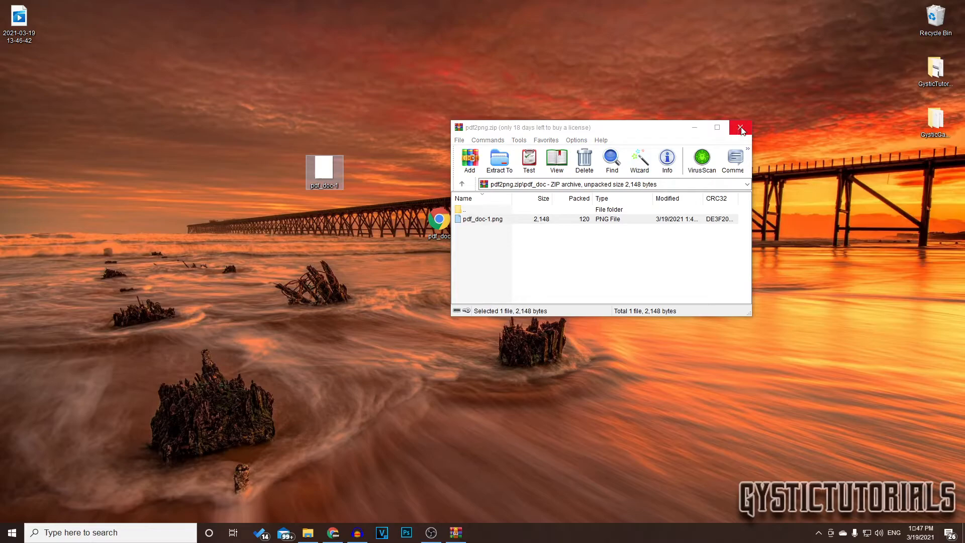
pyautogui.click(741, 127)
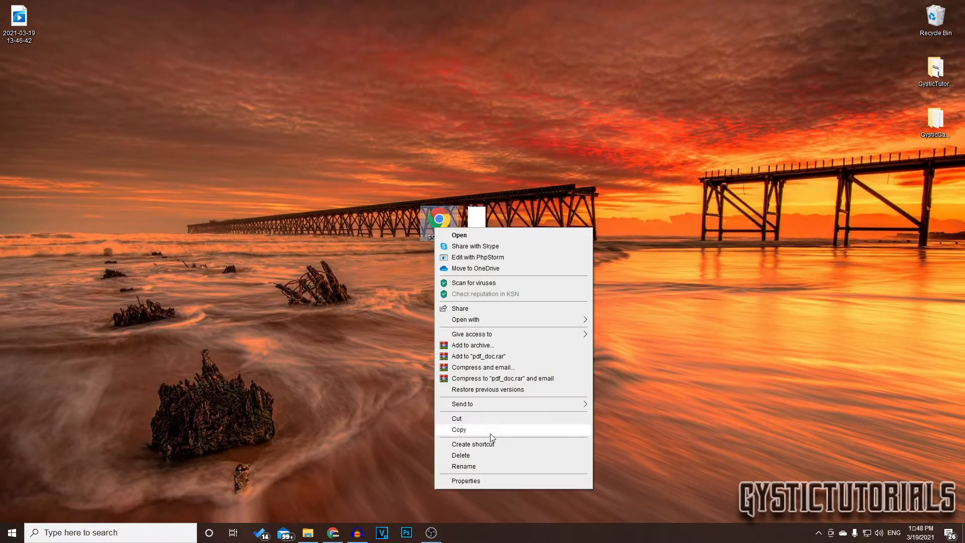
# Step: Show the Properties of pdf_doc on the desktop, confirming it is a PDF document
pyautogui.click(465, 480)
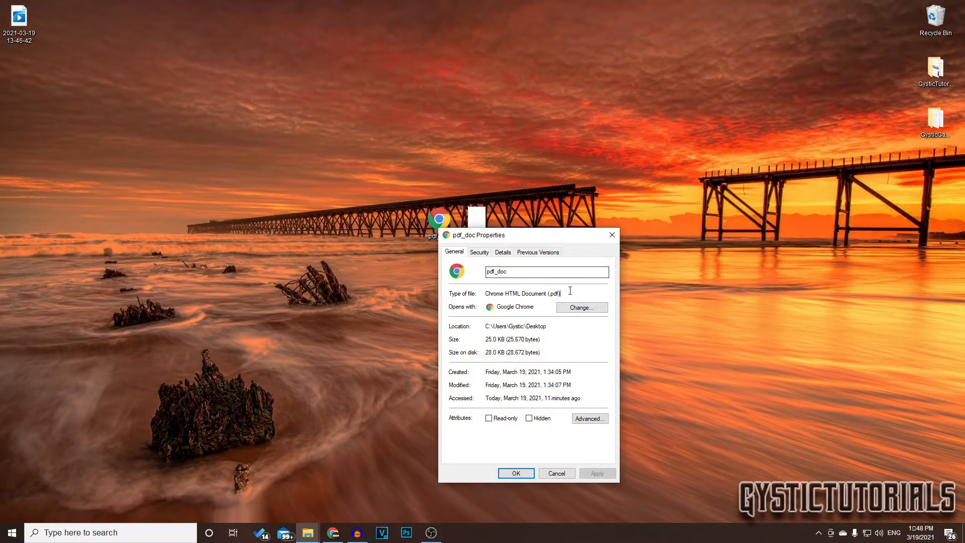